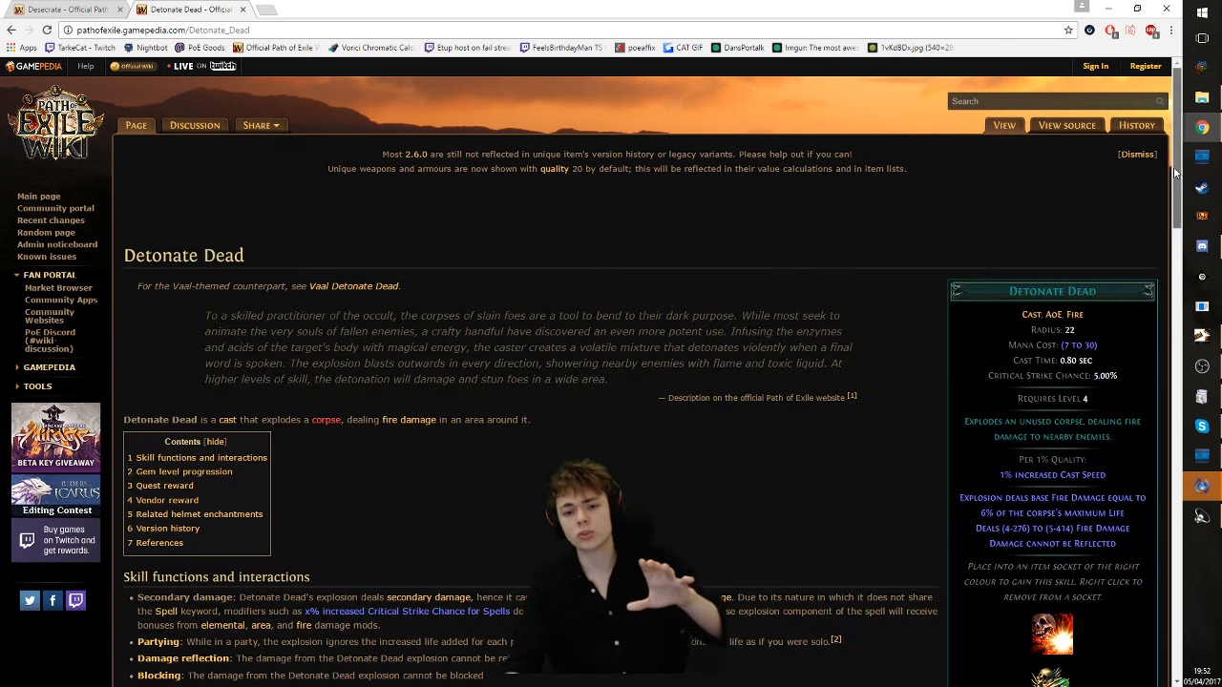
# Scroll the Desecrate wiki page down to its gem level progression table.
pyautogui.scroll(-3)
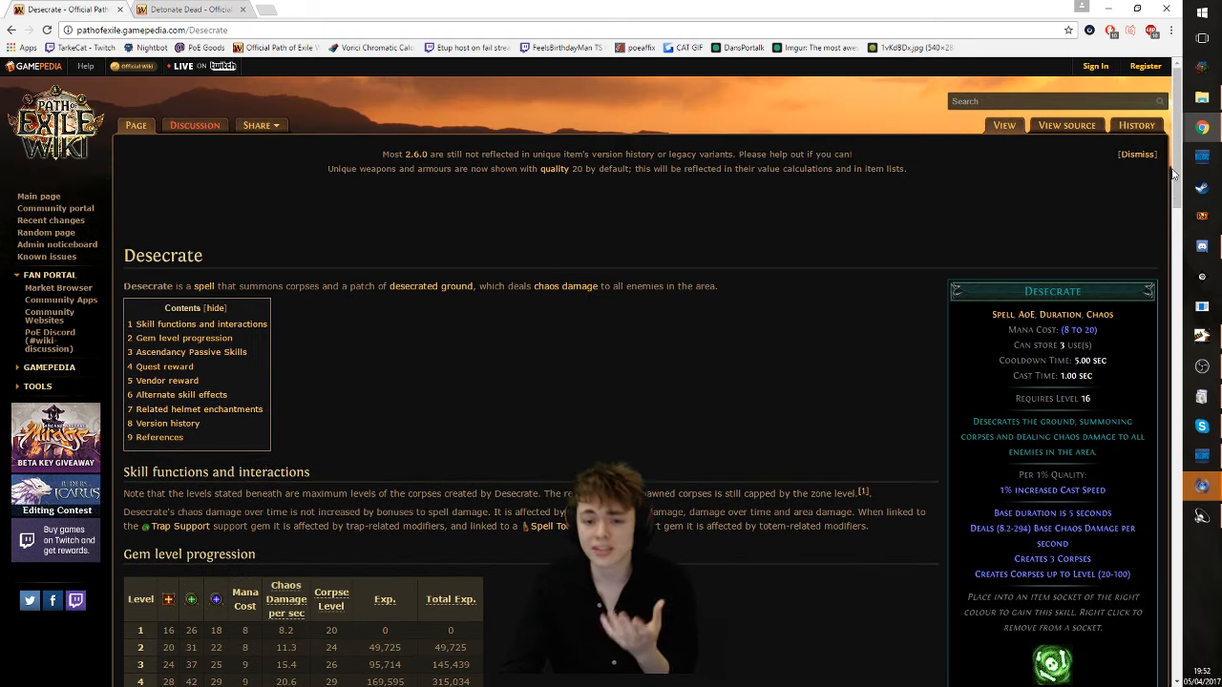
pyautogui.scroll(-3)
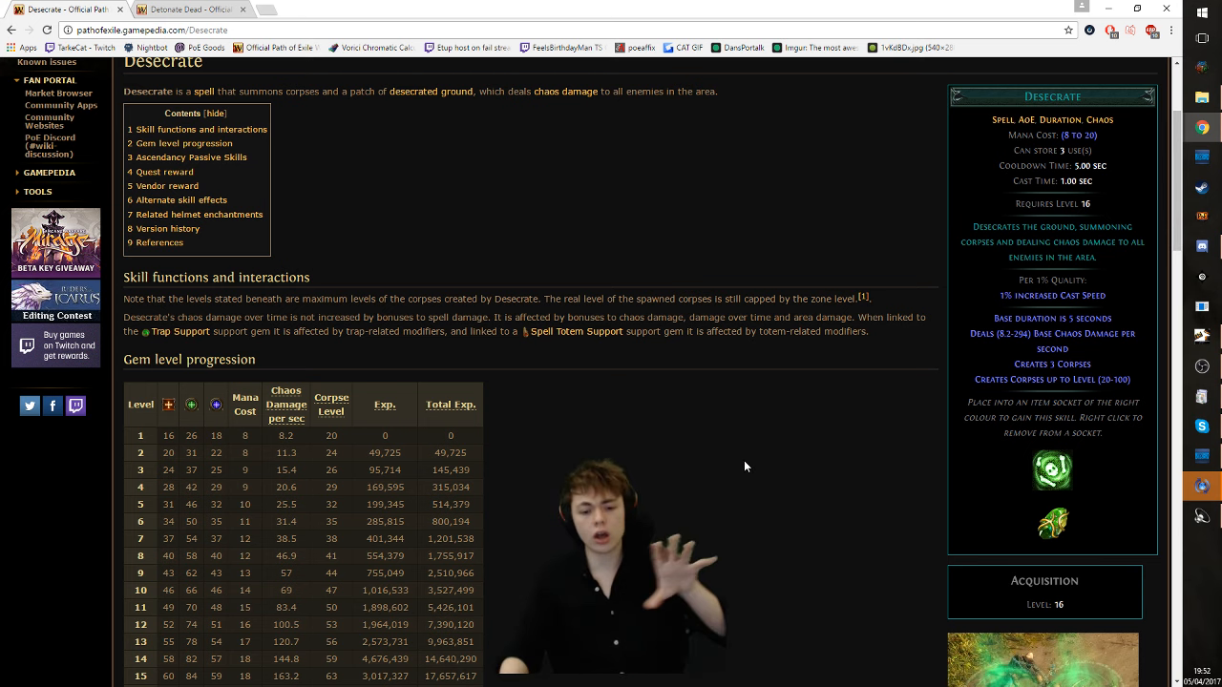
pyautogui.scroll(-3)
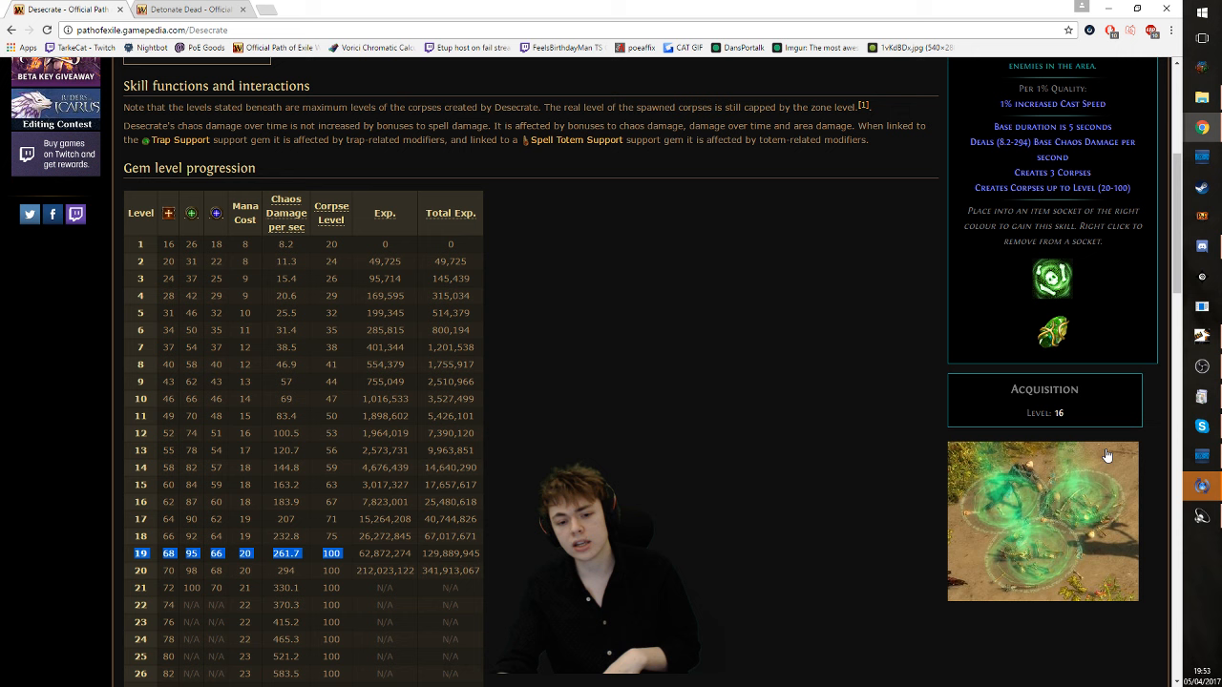
pyautogui.moveTo(857, 514)
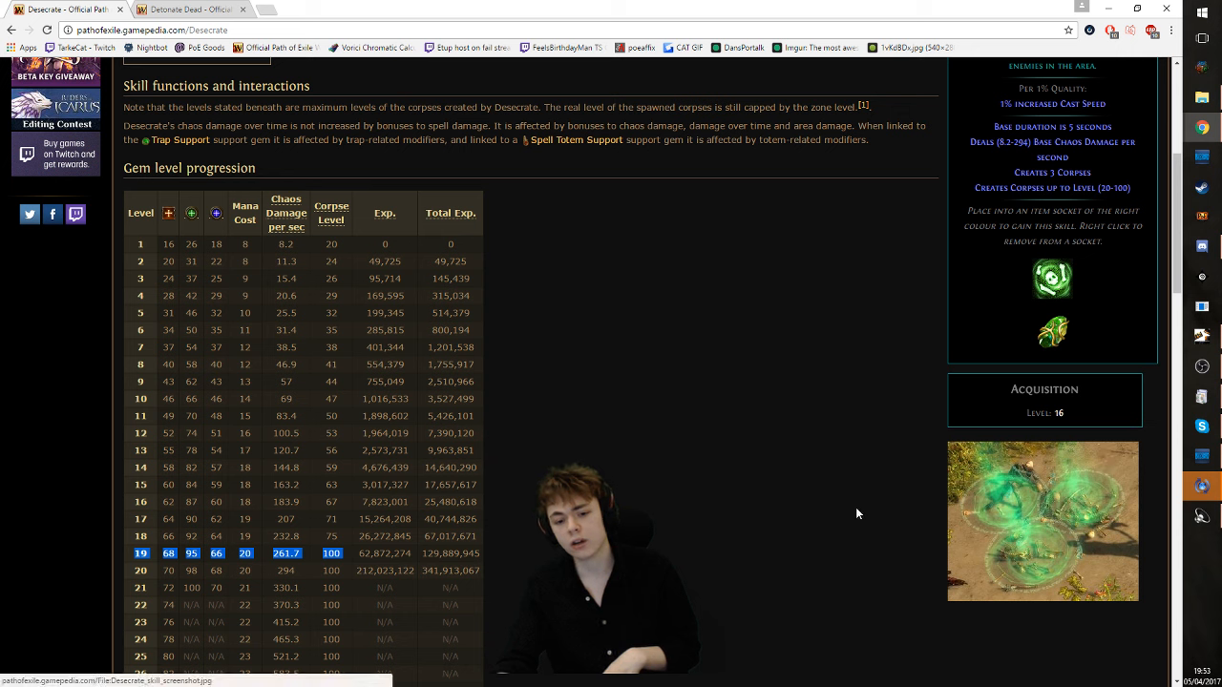
pyautogui.moveTo(842, 512)
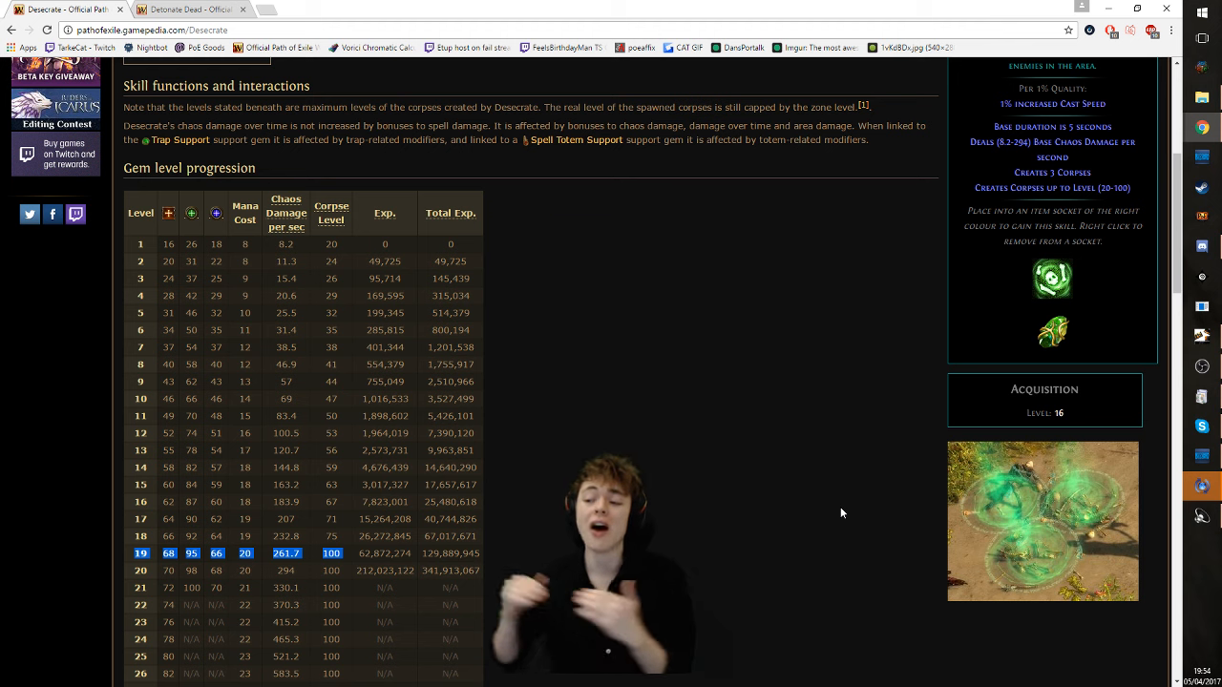
pyautogui.moveTo(439, 596)
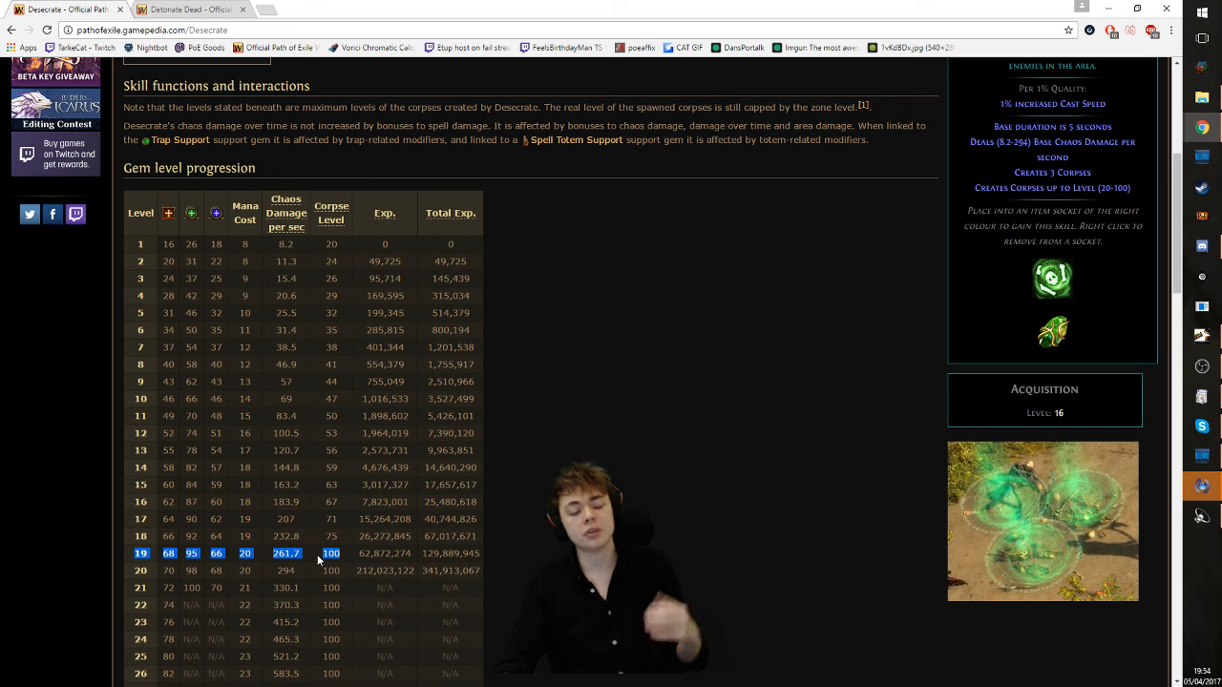
pyautogui.moveTo(672, 430)
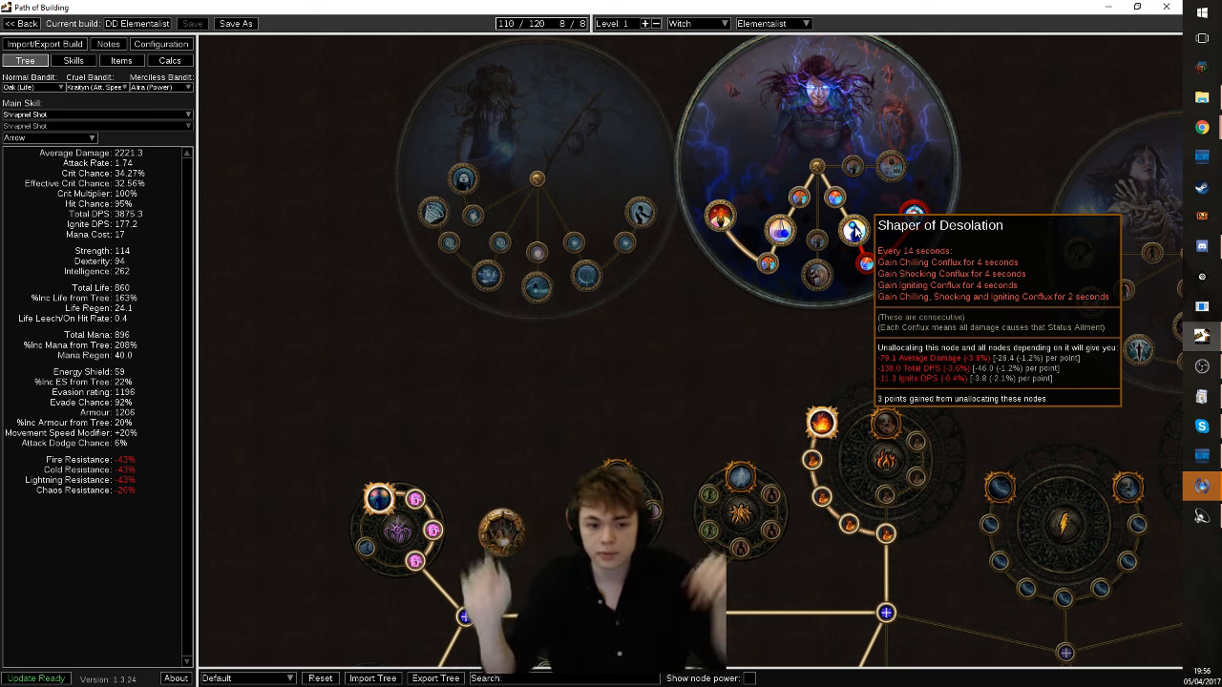
pyautogui.moveTo(912, 214)
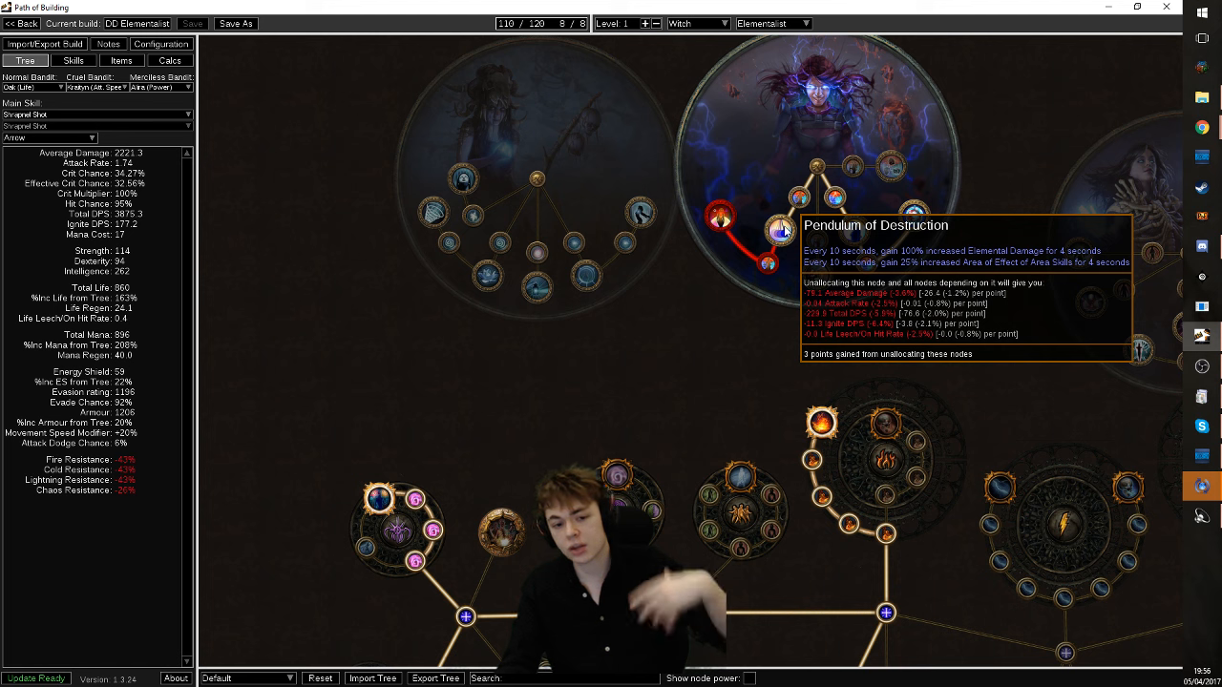
pyautogui.moveTo(717, 218)
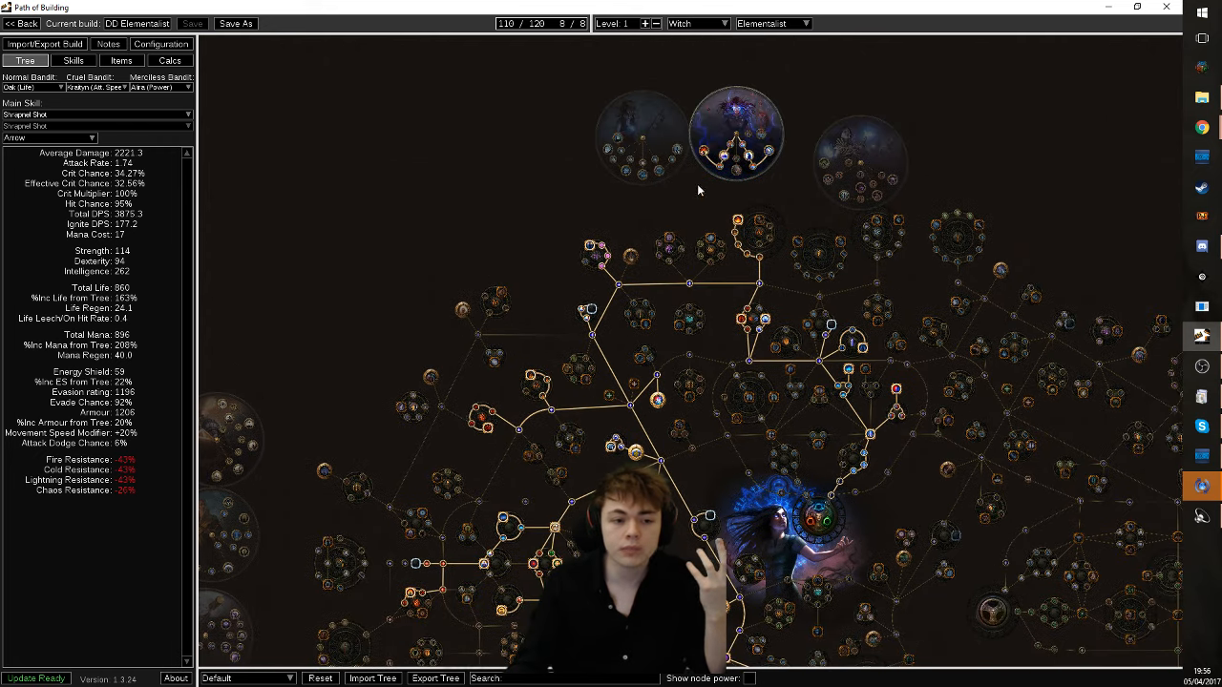
pyautogui.moveTo(705, 153)
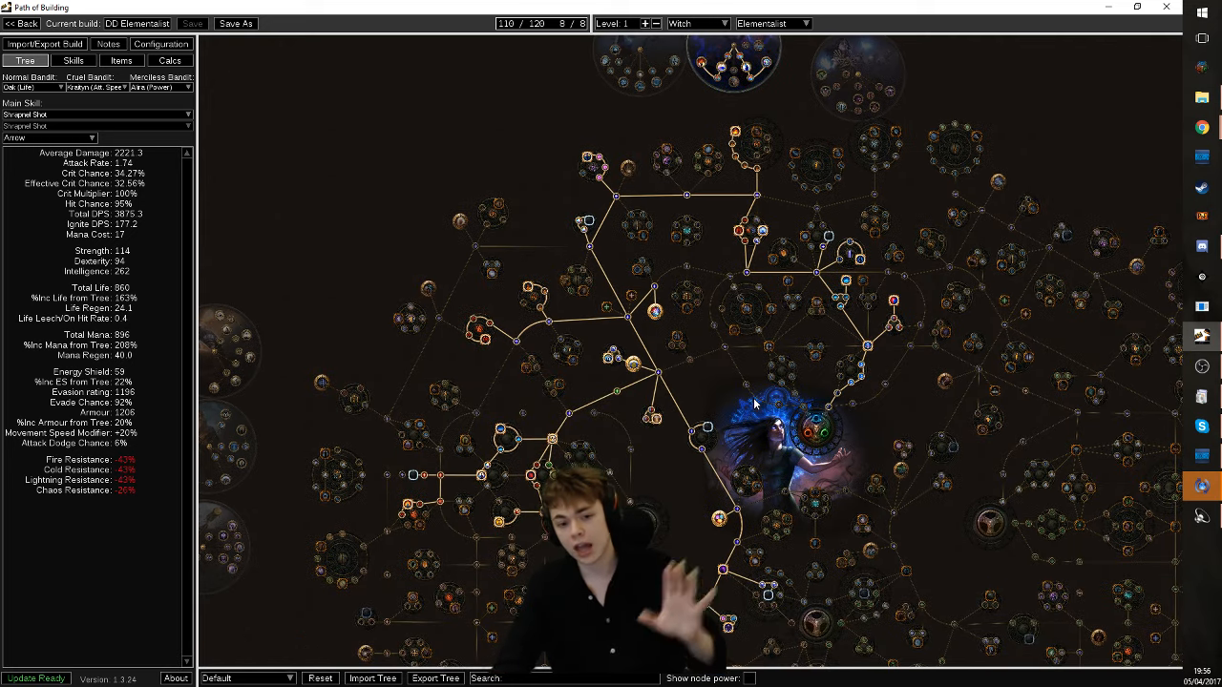
pyautogui.moveTo(634, 365)
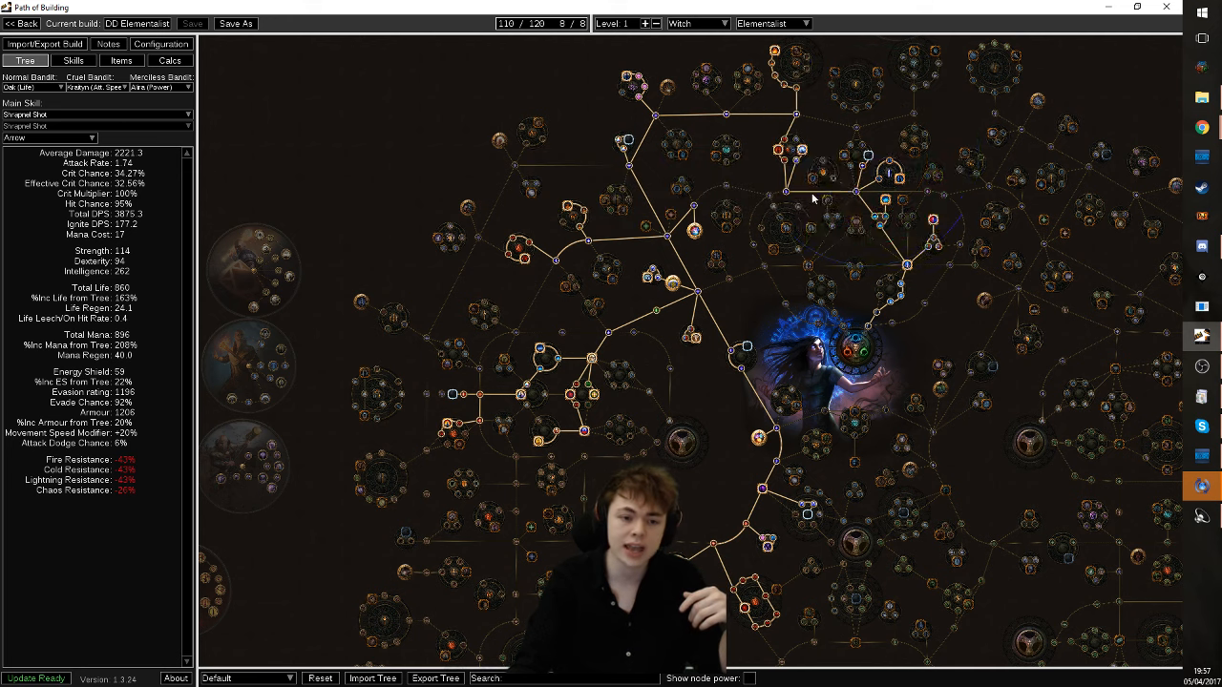
pyautogui.moveTo(783, 105)
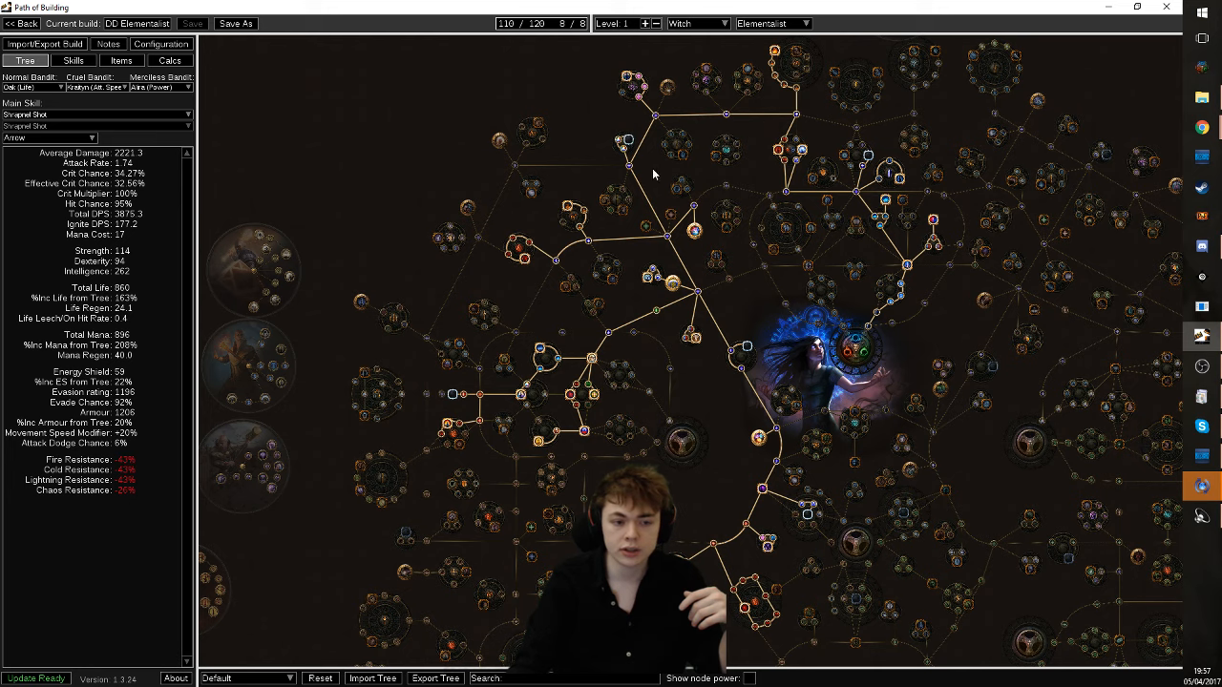
pyautogui.moveTo(695, 231)
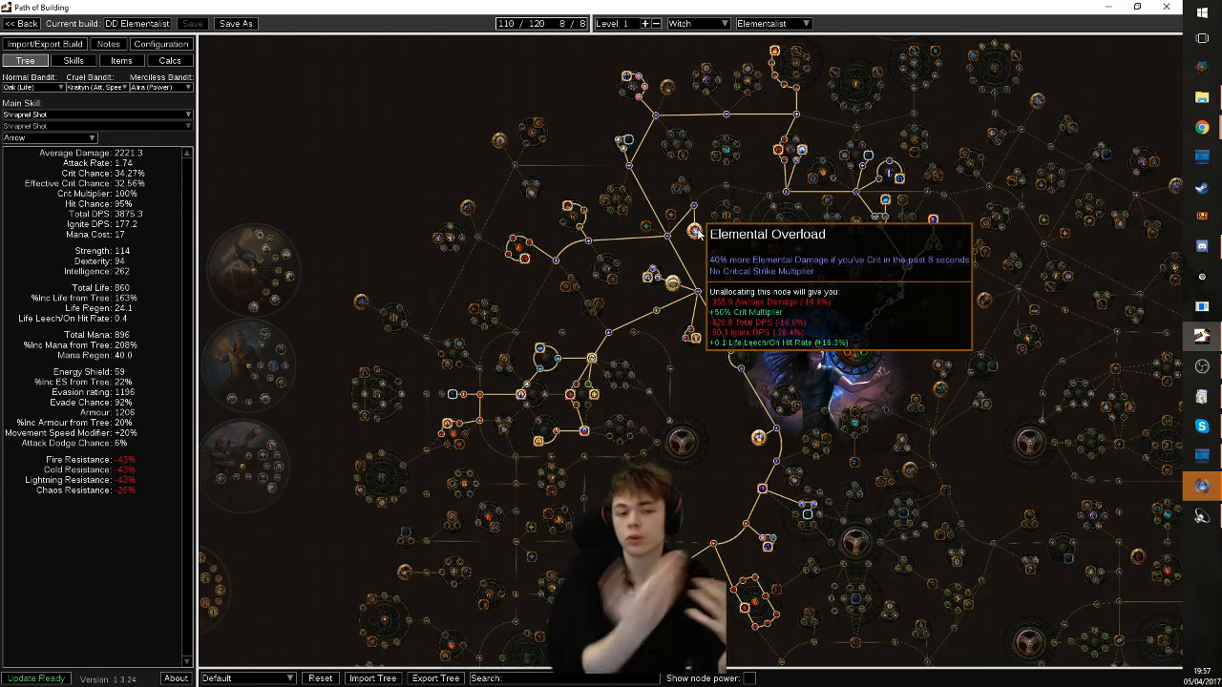
pyautogui.moveTo(657, 250)
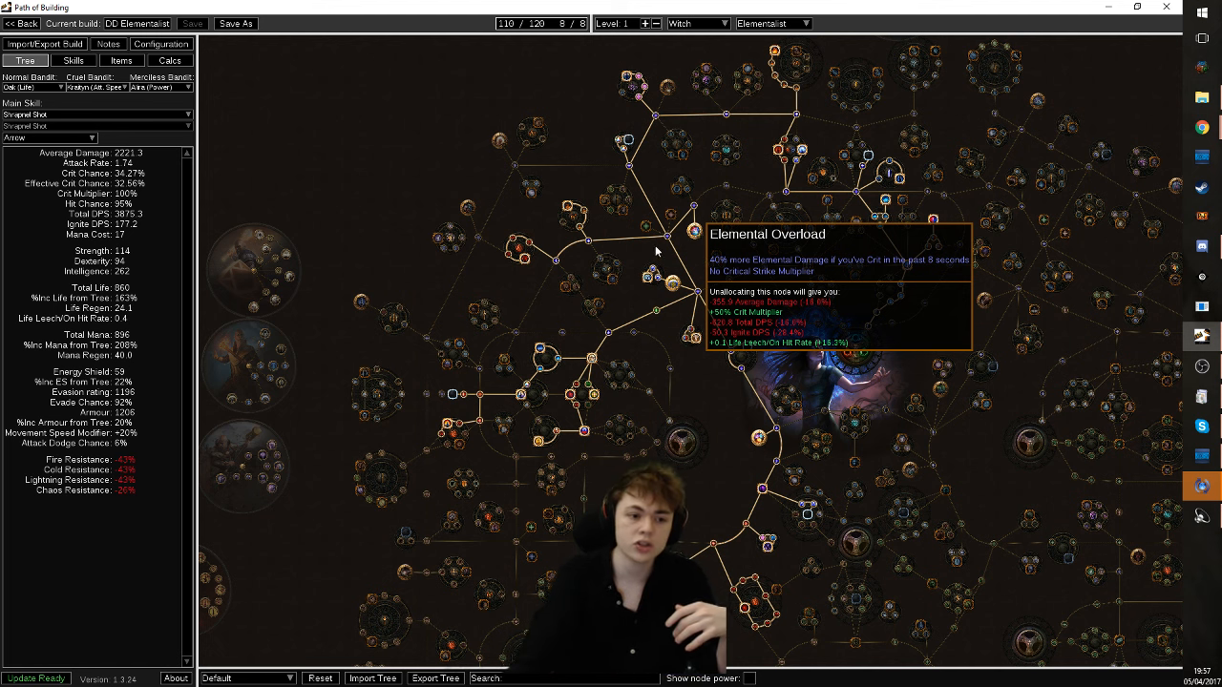
pyautogui.moveTo(506, 273)
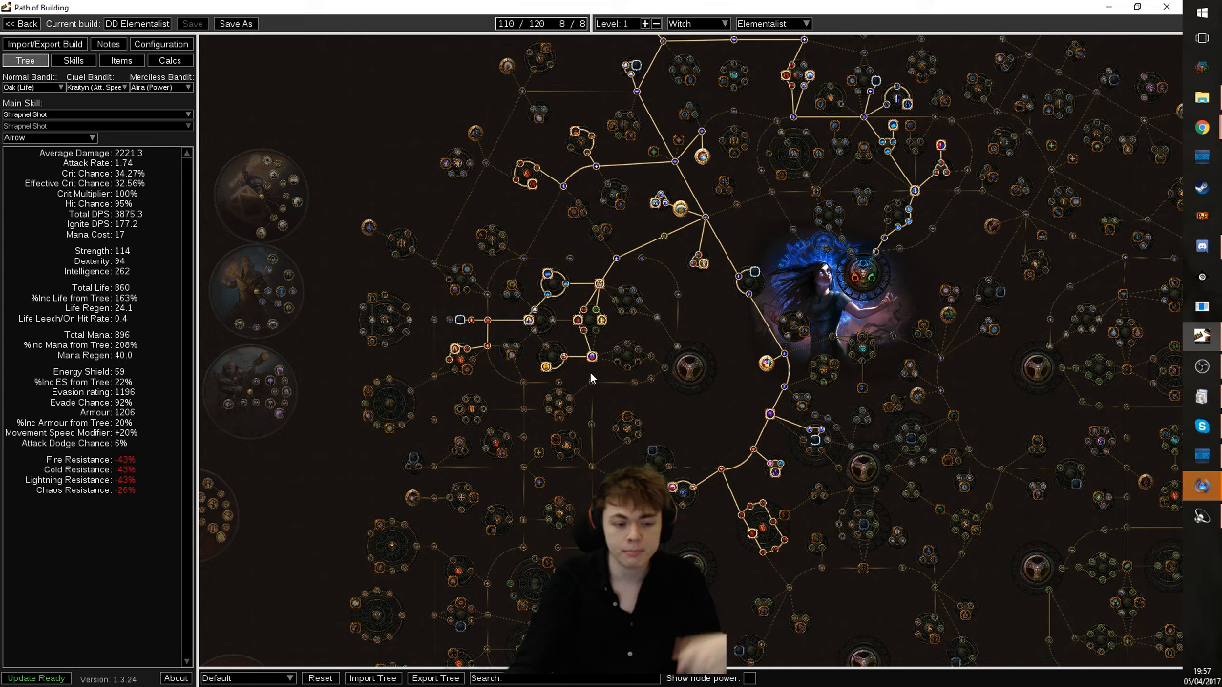
pyautogui.moveTo(912, 550)
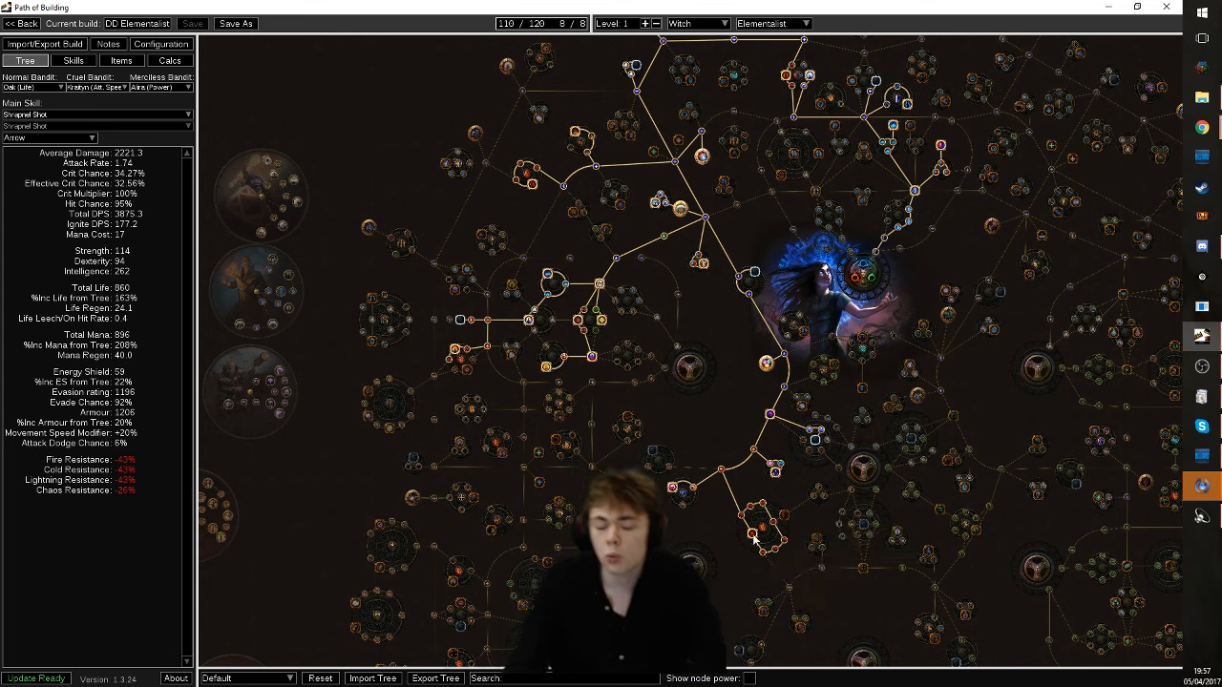
pyautogui.moveTo(603, 325)
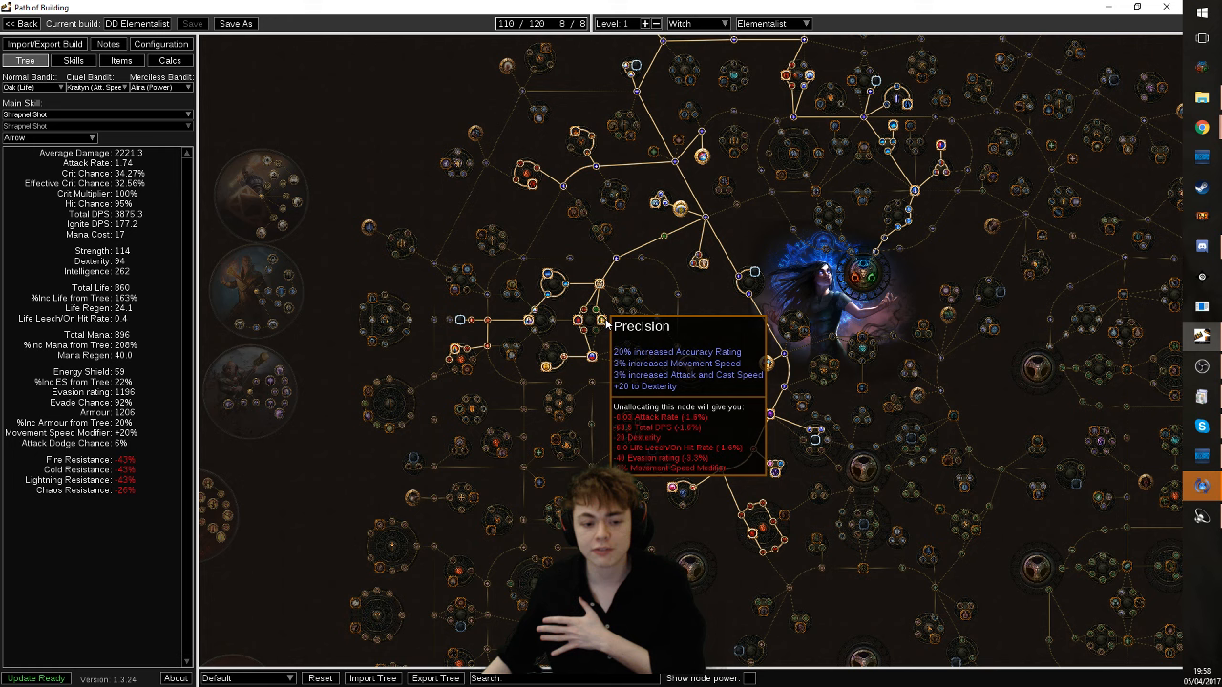
pyautogui.moveTo(565, 374)
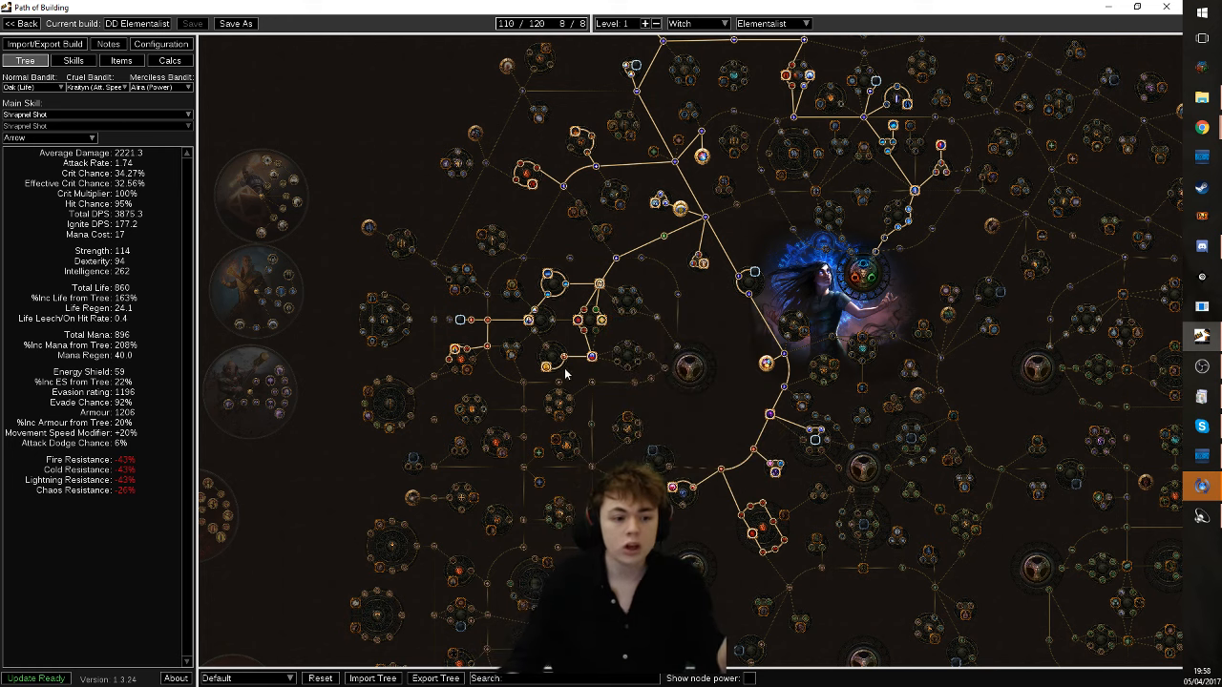
pyautogui.moveTo(546, 372)
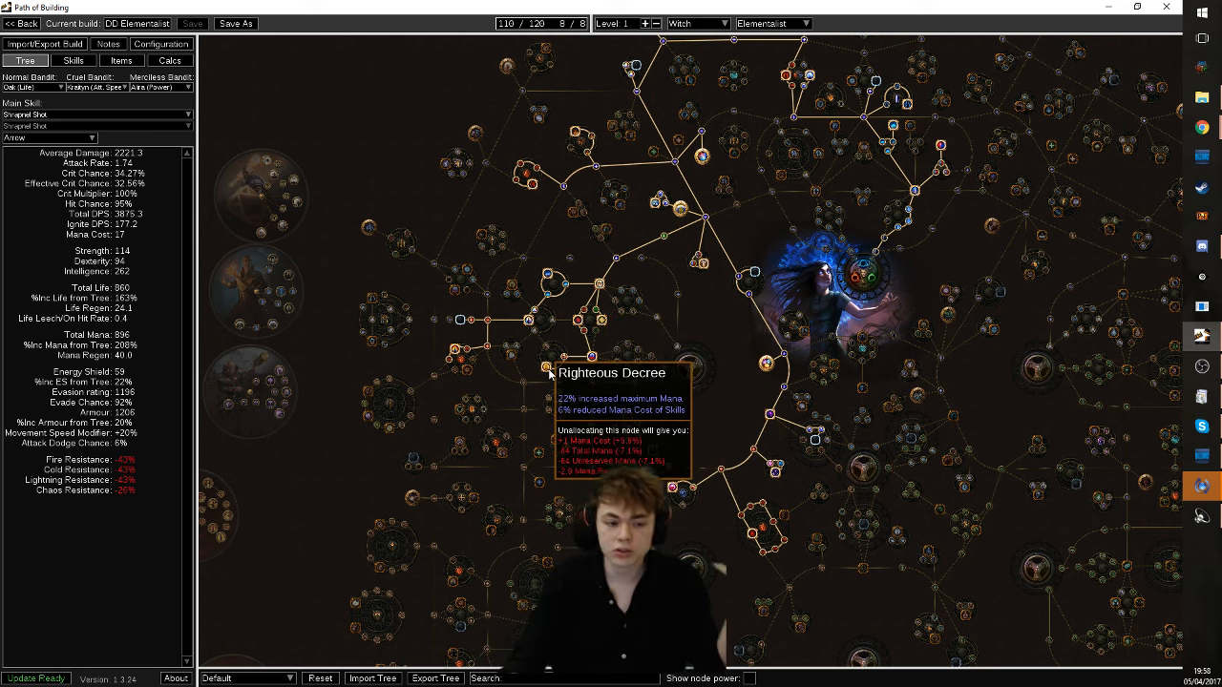
pyautogui.moveTo(538, 372)
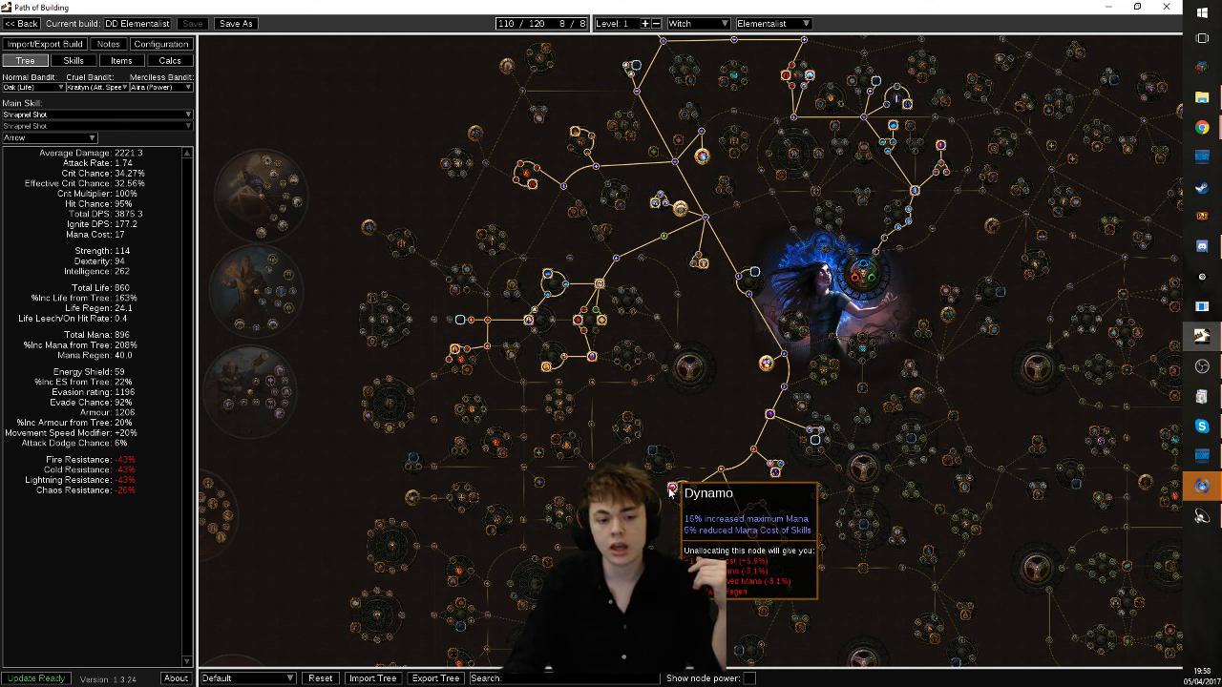
pyautogui.moveTo(817, 443)
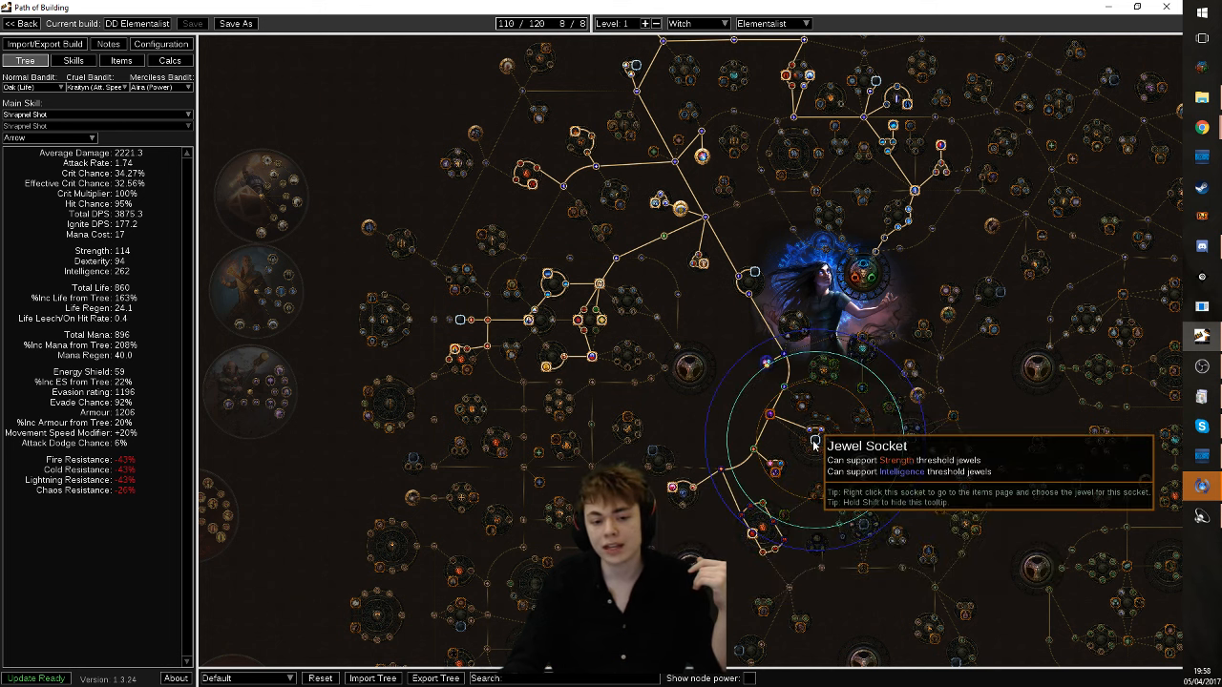
pyautogui.moveTo(888, 252)
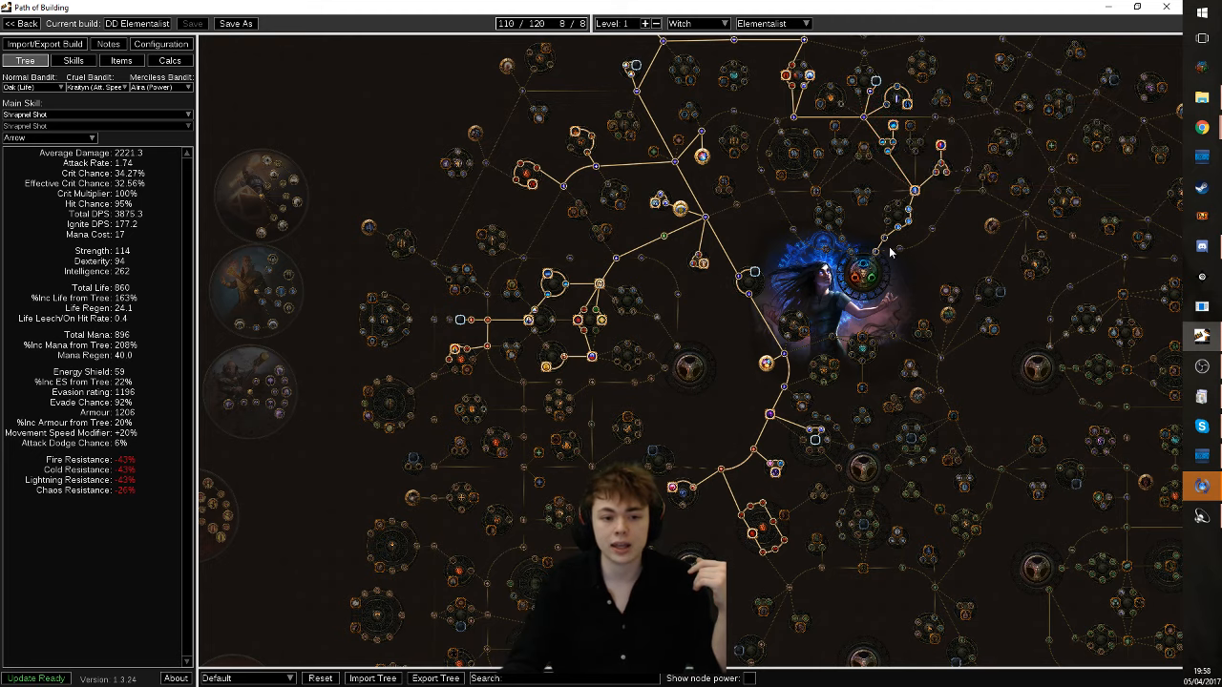
pyautogui.moveTo(688, 366)
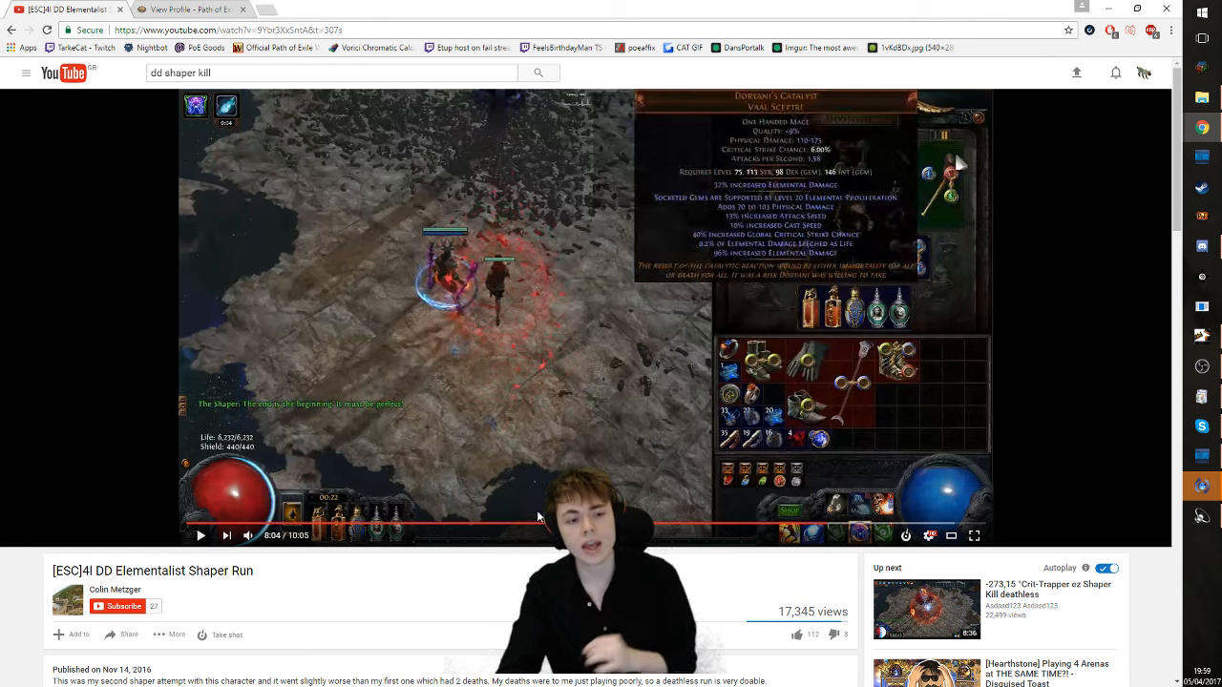
# Bring the DD Elementalist Shaper Run video back into focus on YouTube.
pyautogui.click(198, 535)
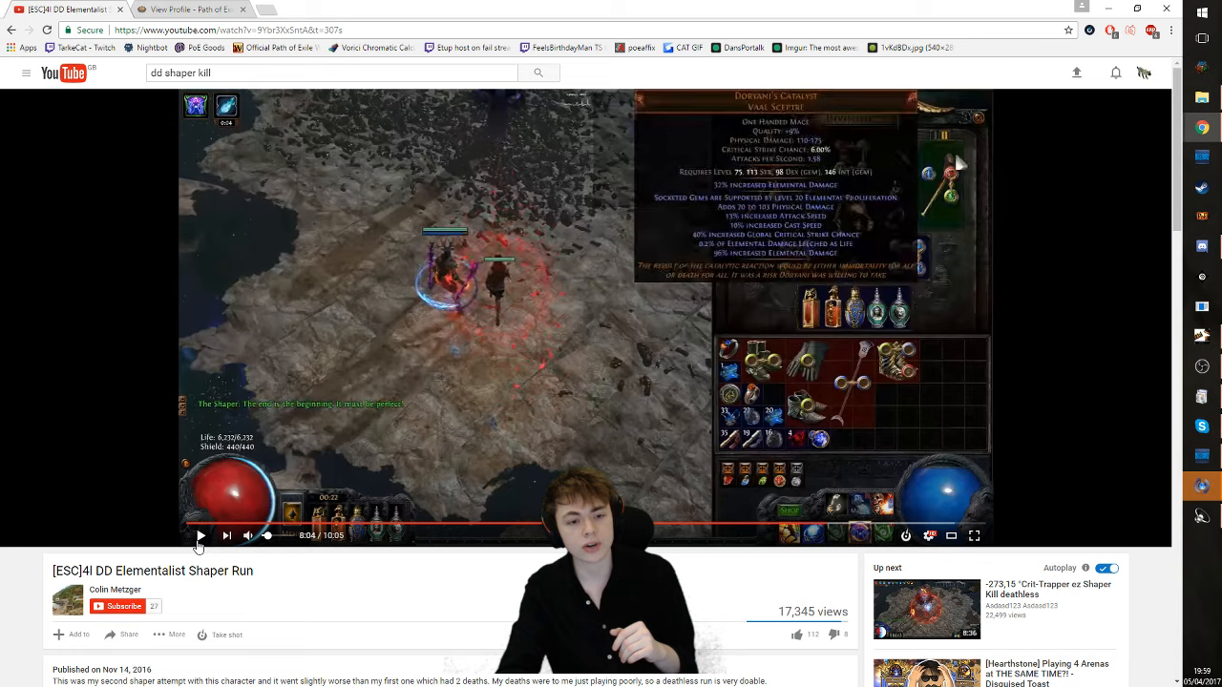
# Resume the Shaper run video to the hideout, then switch to the pathofexile.com character profile.
pyautogui.click(201, 534)
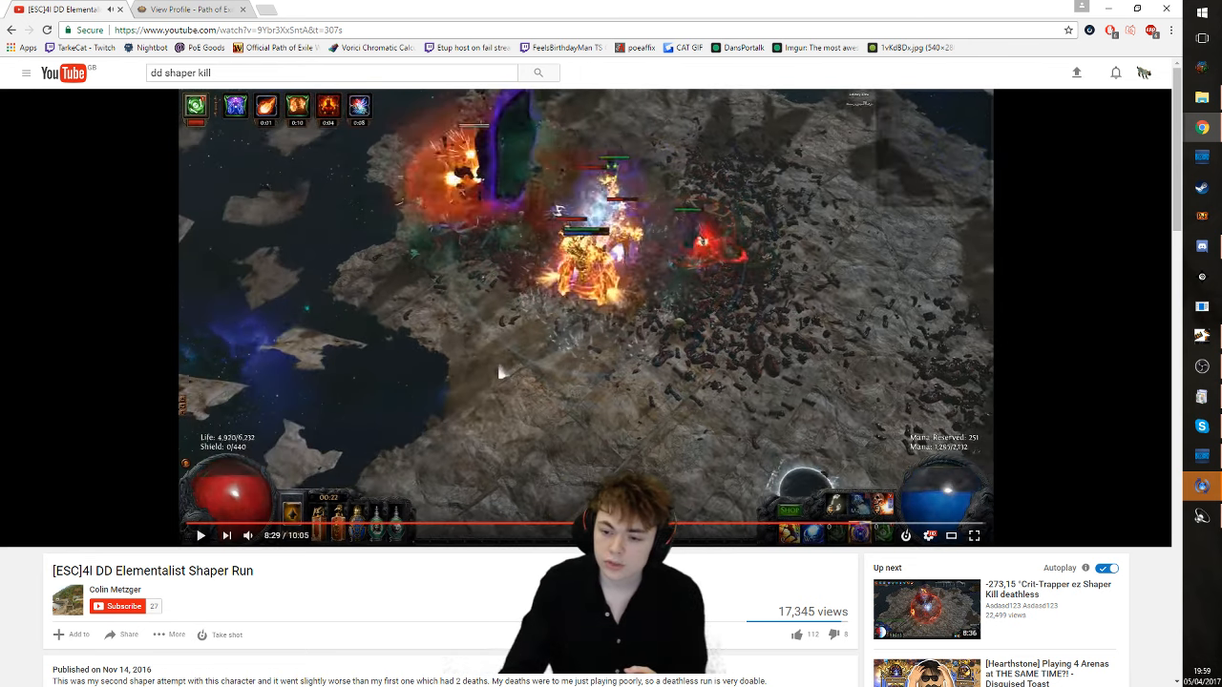
pyautogui.moveTo(1006, 482)
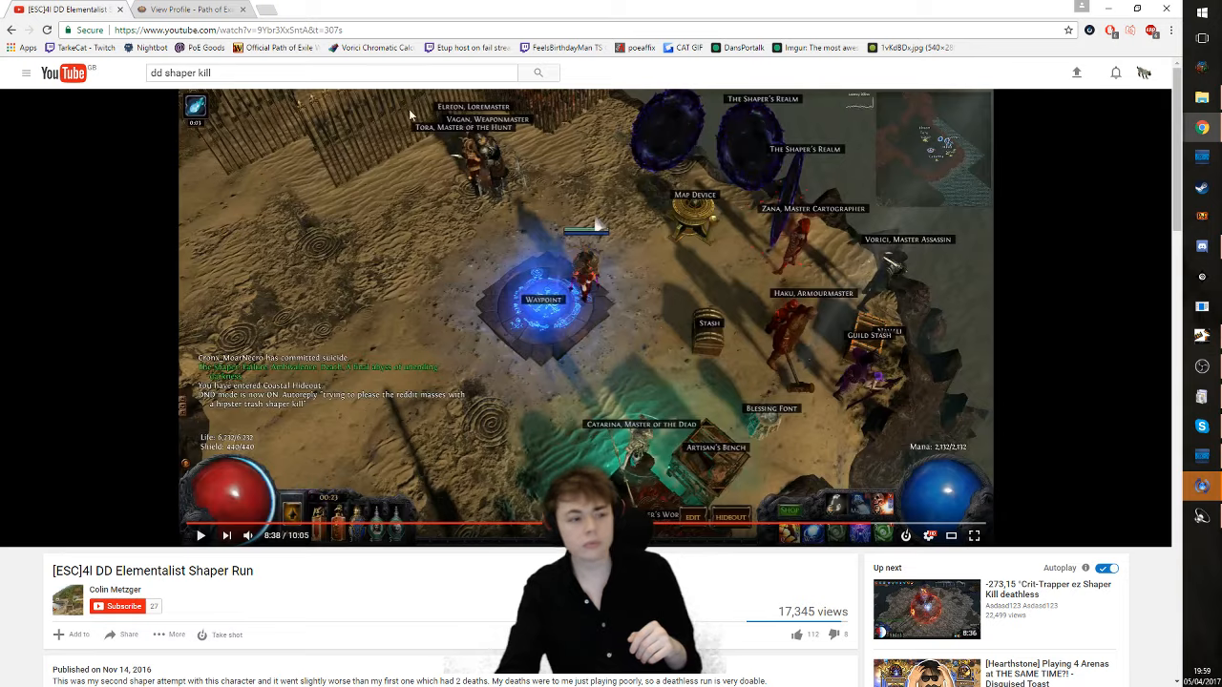
pyautogui.click(189, 7)
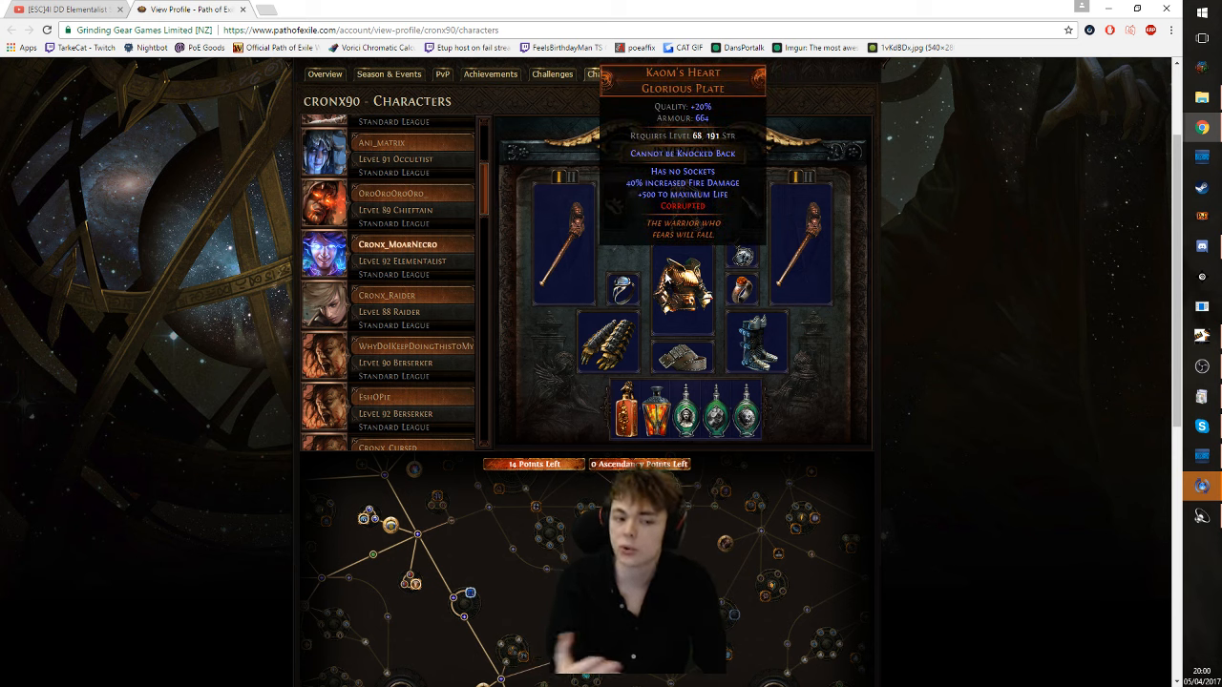
pyautogui.moveTo(601, 271)
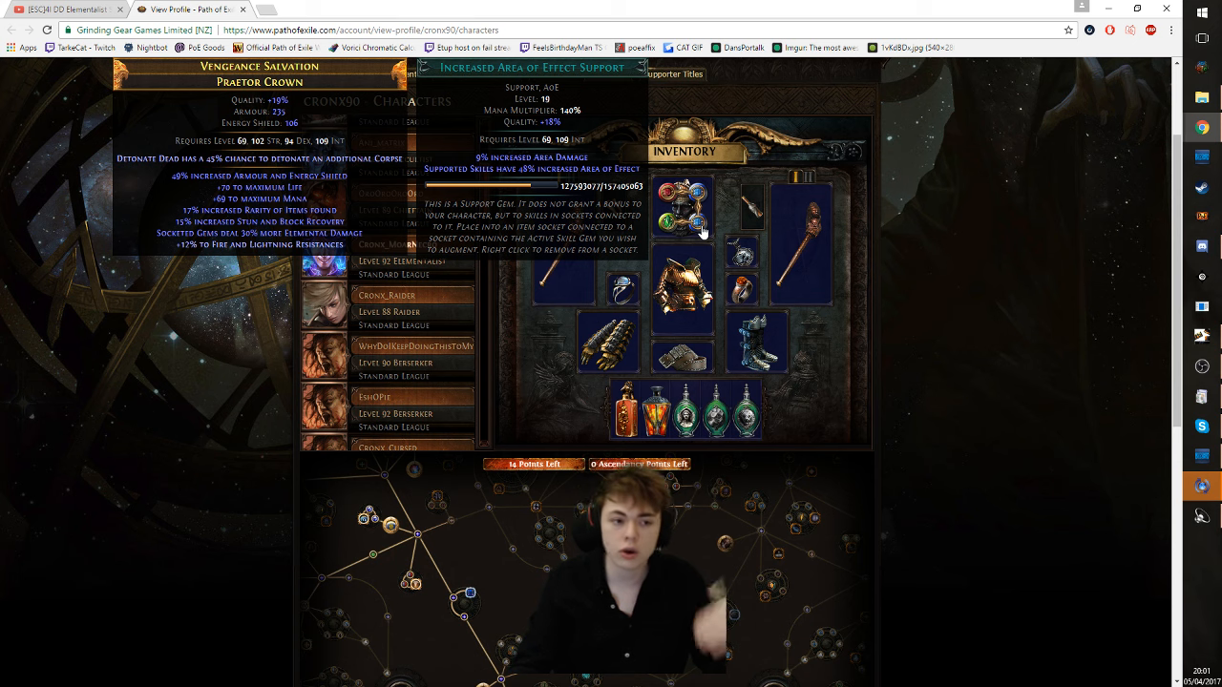
pyautogui.moveTo(696, 200)
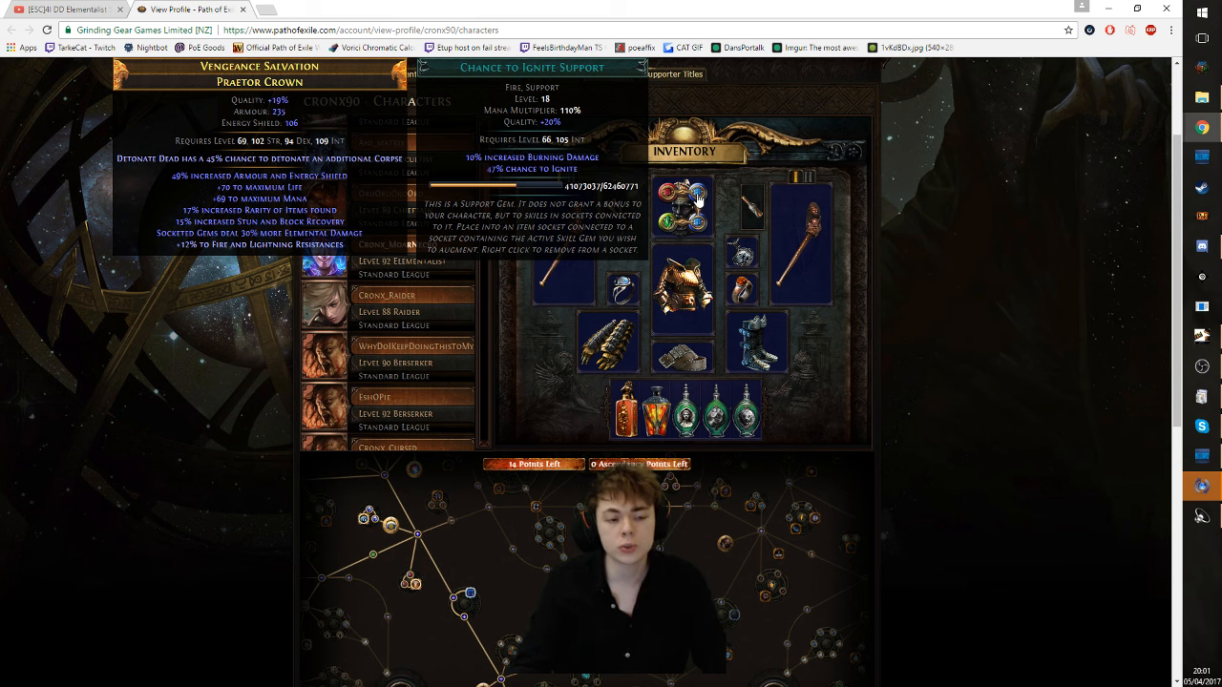
pyautogui.moveTo(697, 201)
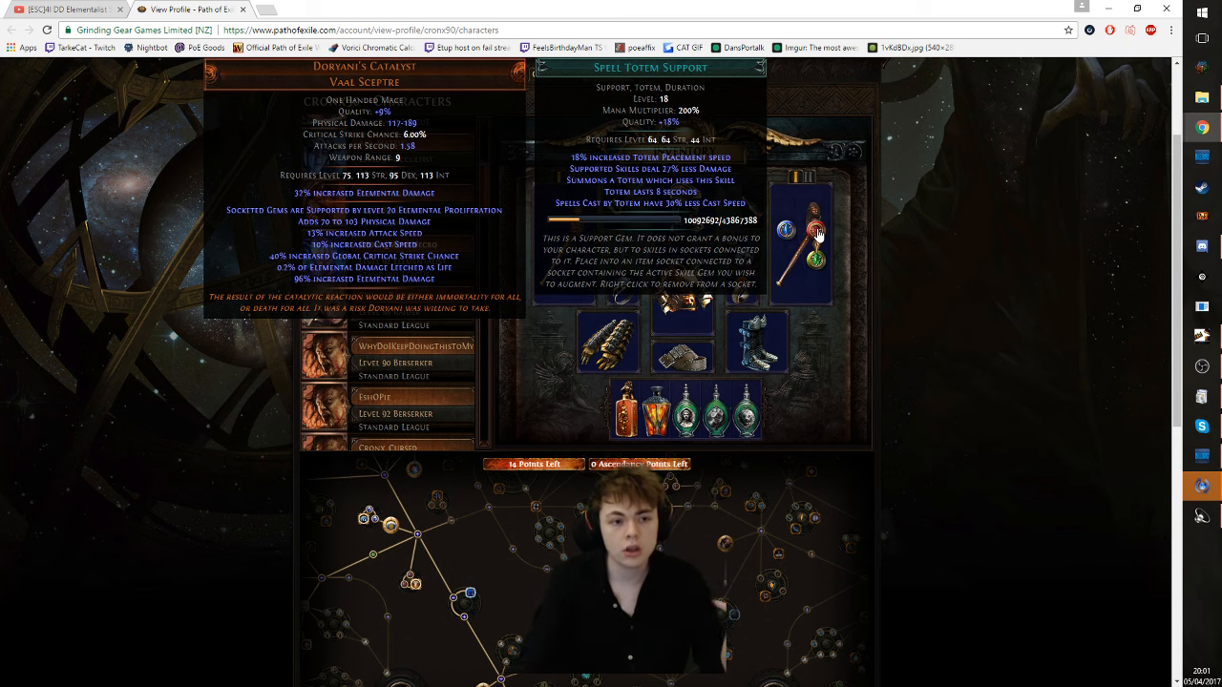
pyautogui.moveTo(805, 267)
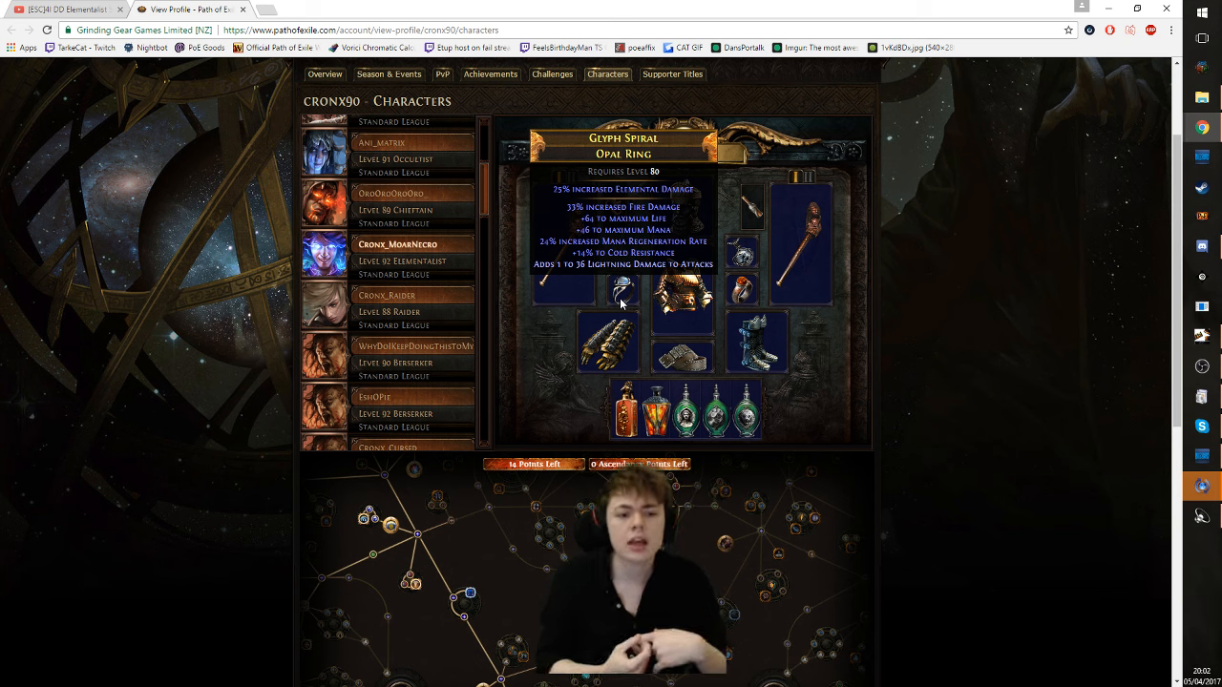
pyautogui.moveTo(743, 258)
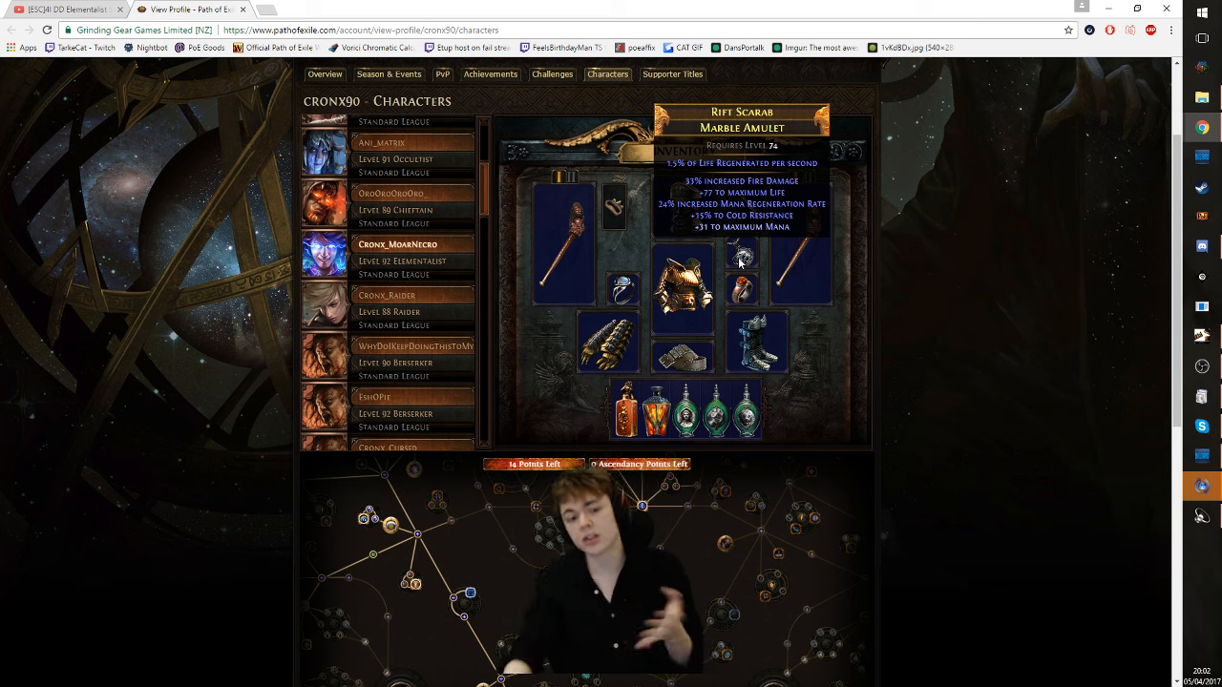
pyautogui.moveTo(628, 416)
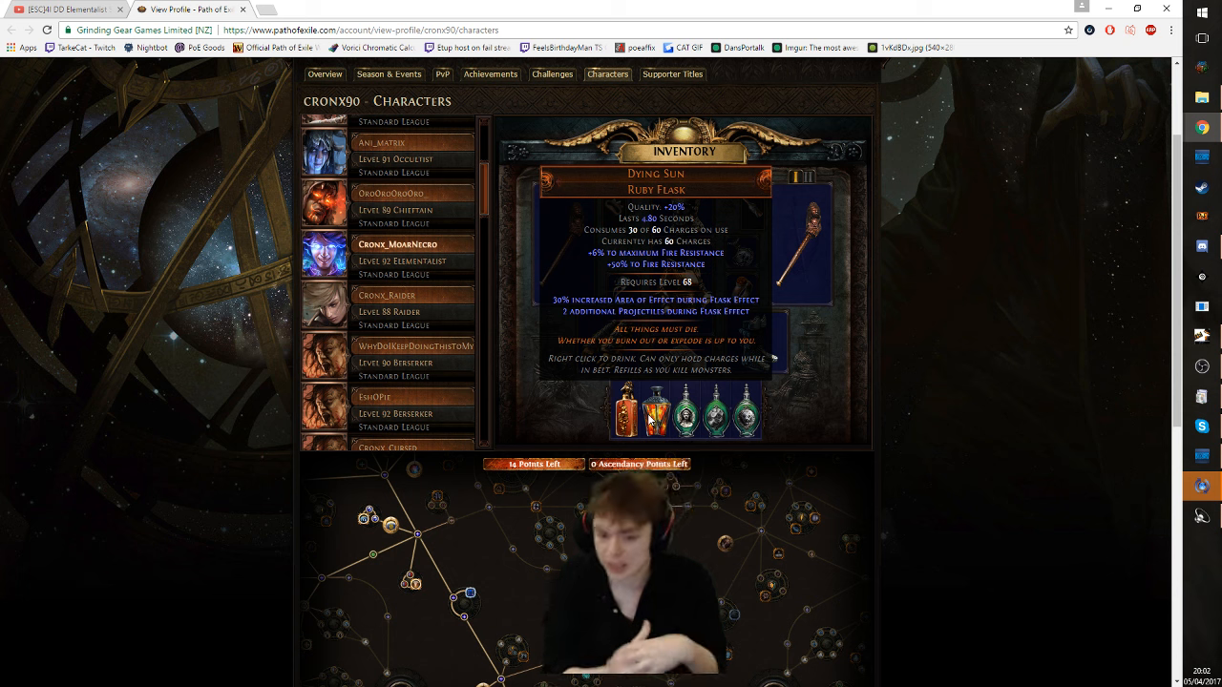
pyautogui.moveTo(649, 424)
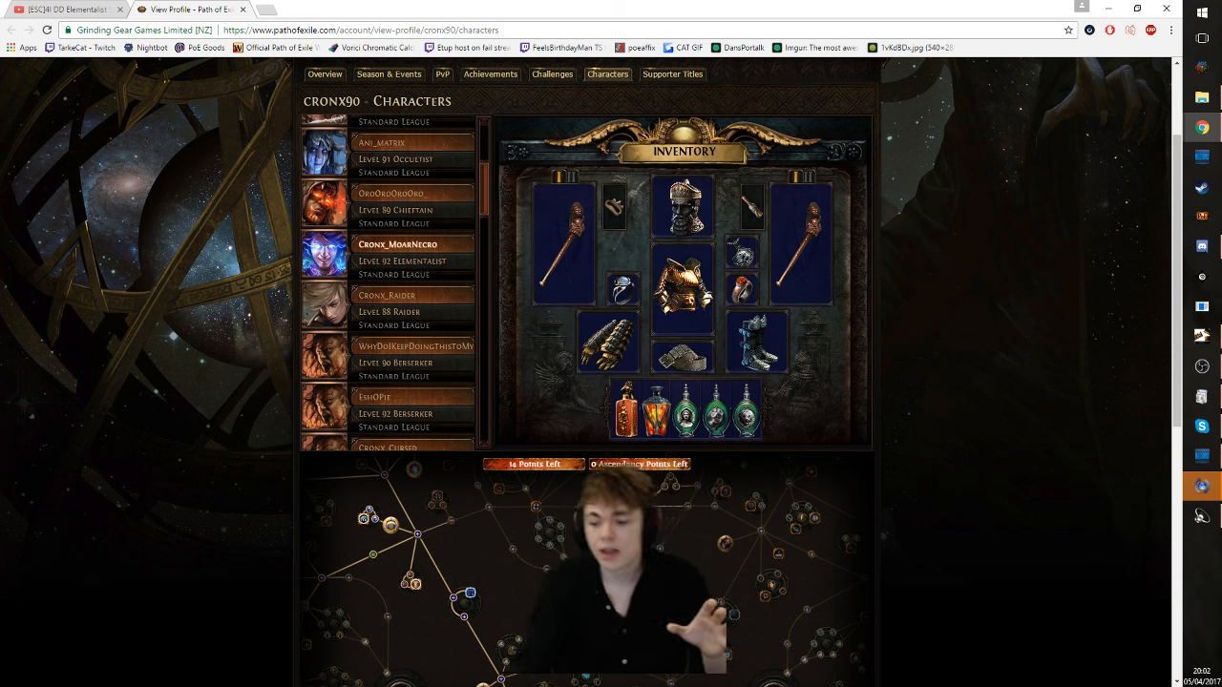